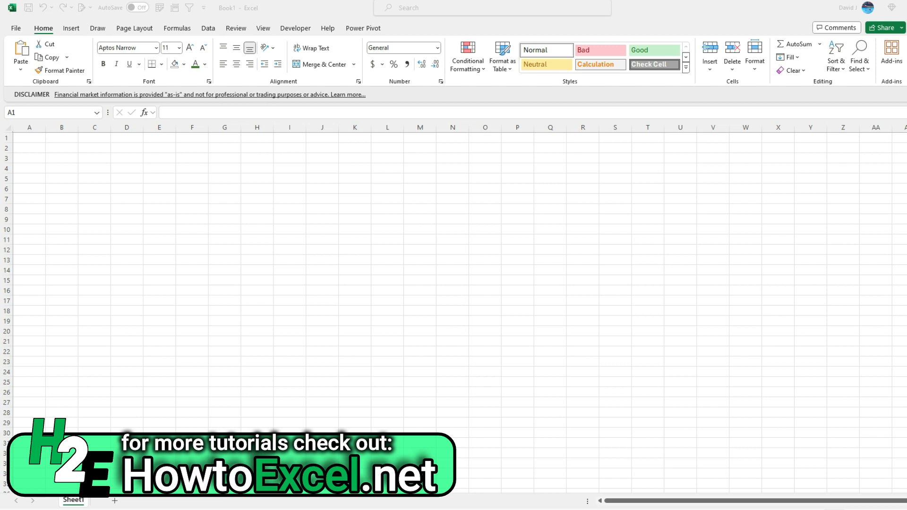
Enter AAPL in A1 and =STOCKHISTORY(A1,"1/1/2023","12/31/2023",0,0,1) in A2 to spill its 2023 closes.
click(72, 353)
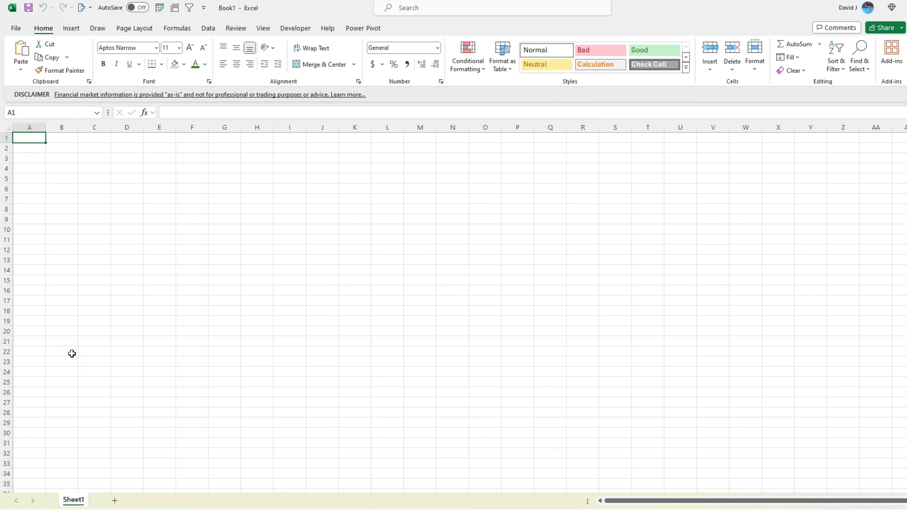
text(AAPL)
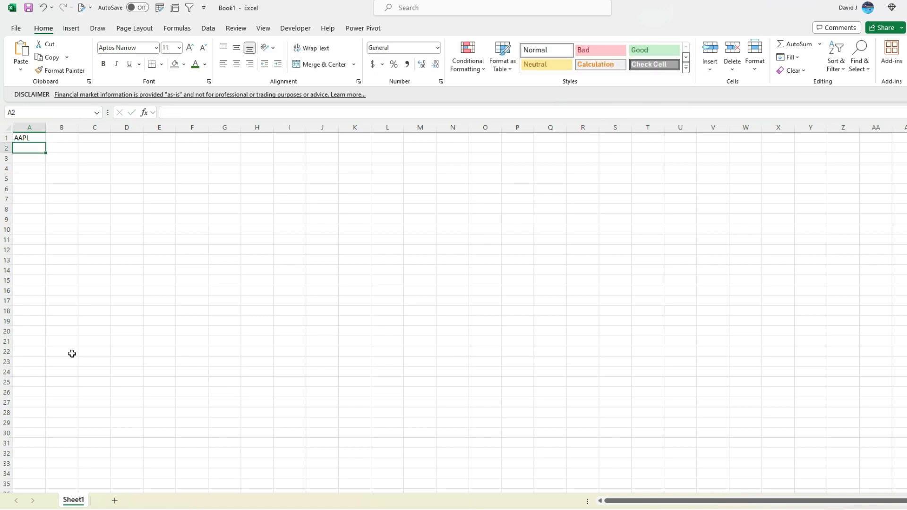
text(=STOCKHISTORY()
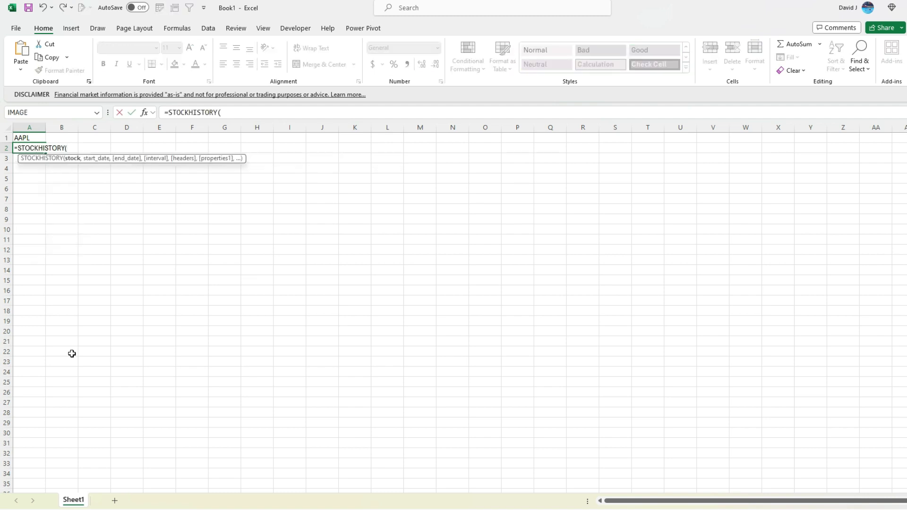
click(28, 138)
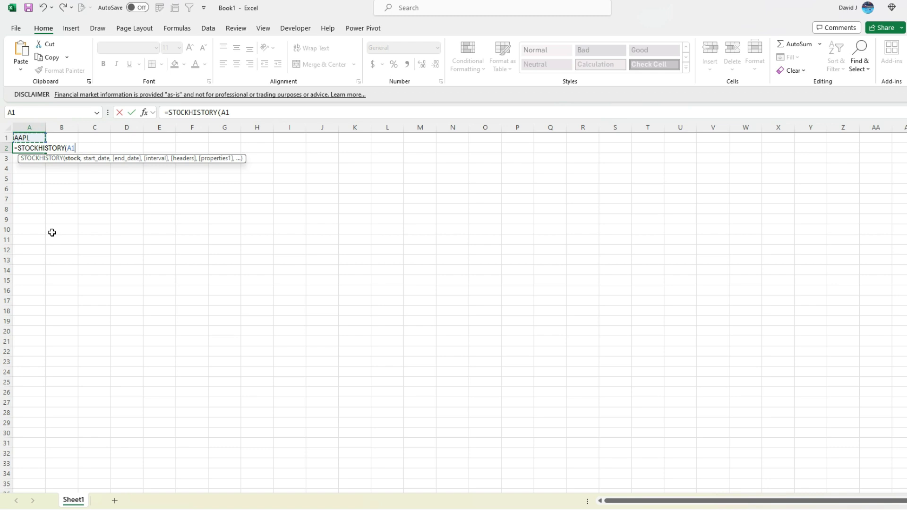
text(,"1/1/)
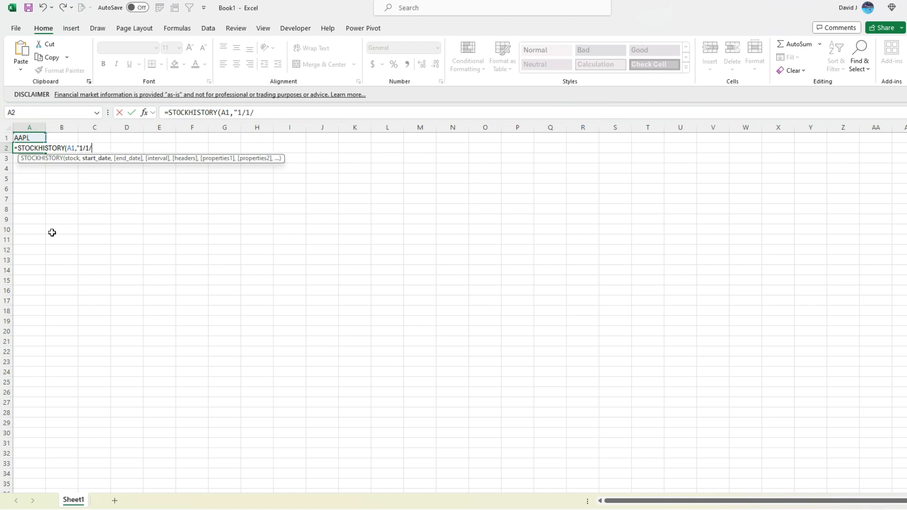
text(2023",)
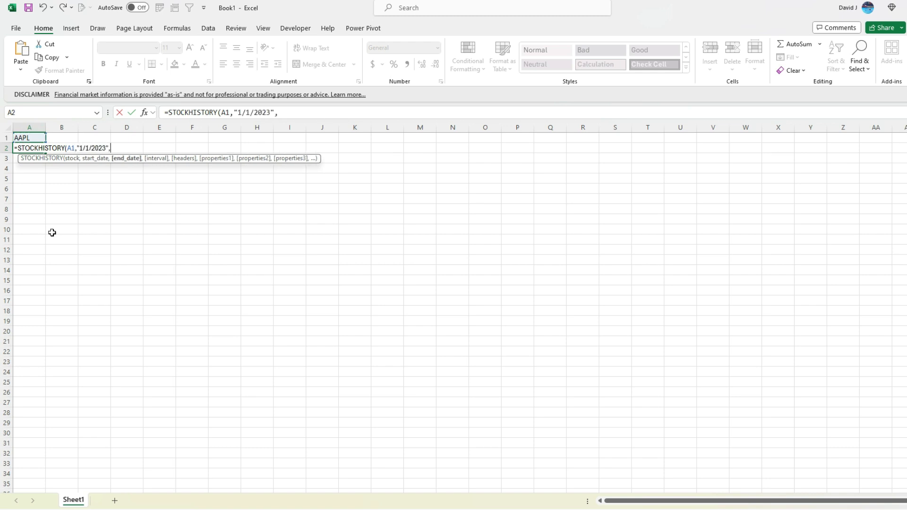
text("12/31/2023",0,0,1))
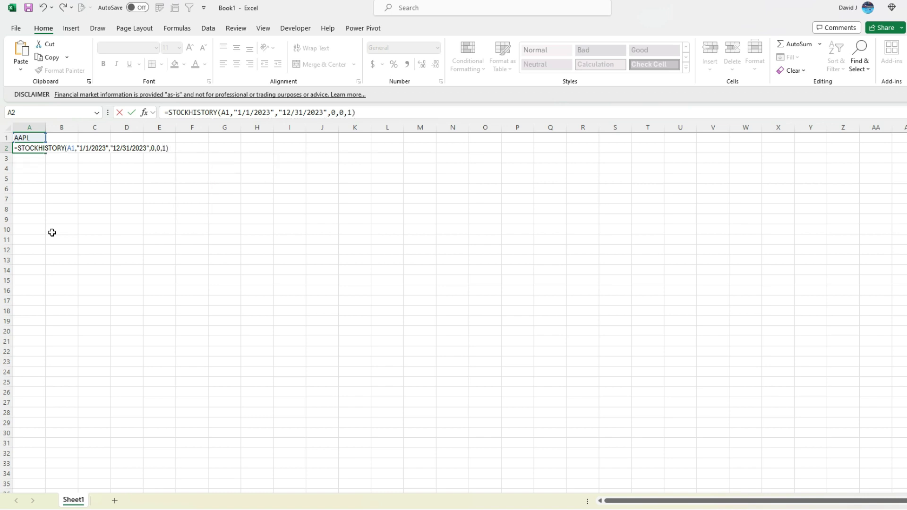
key(enter)
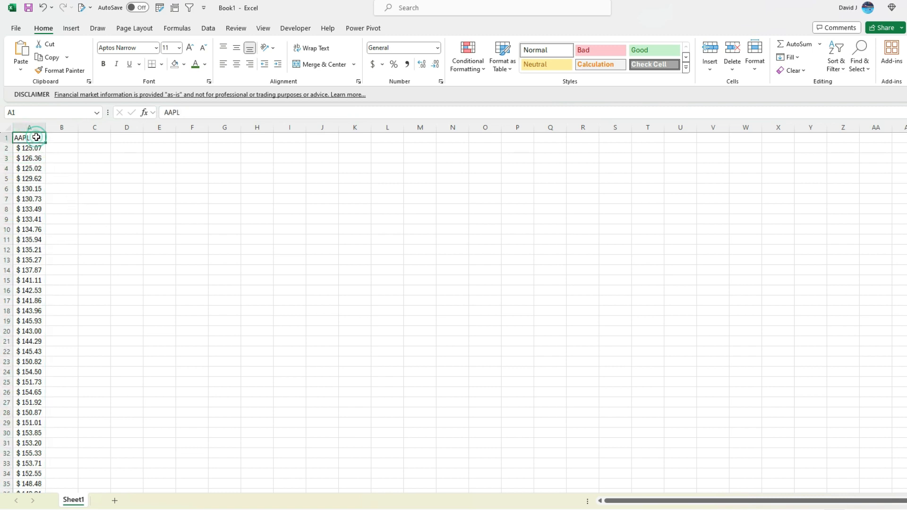
Duplicate the AAPL column into column B and change its ticker to GOOG.
click(62, 138)
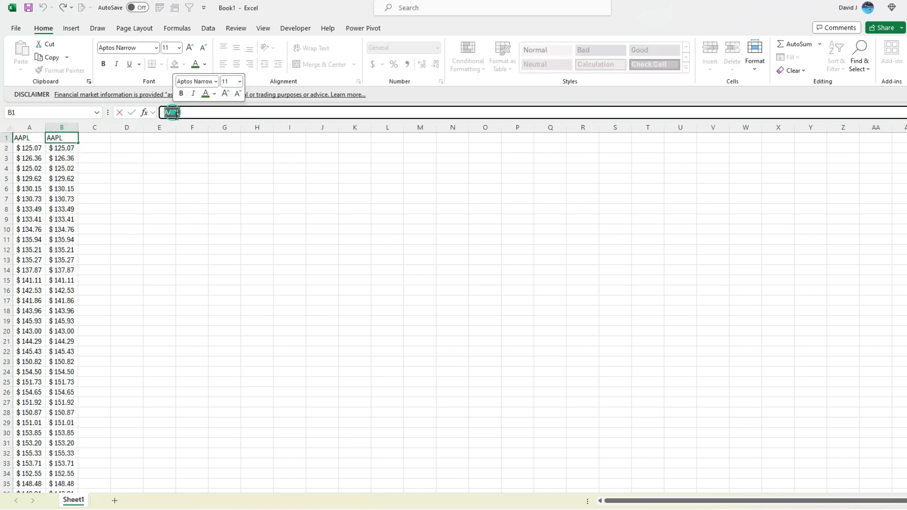
text(GOOG)
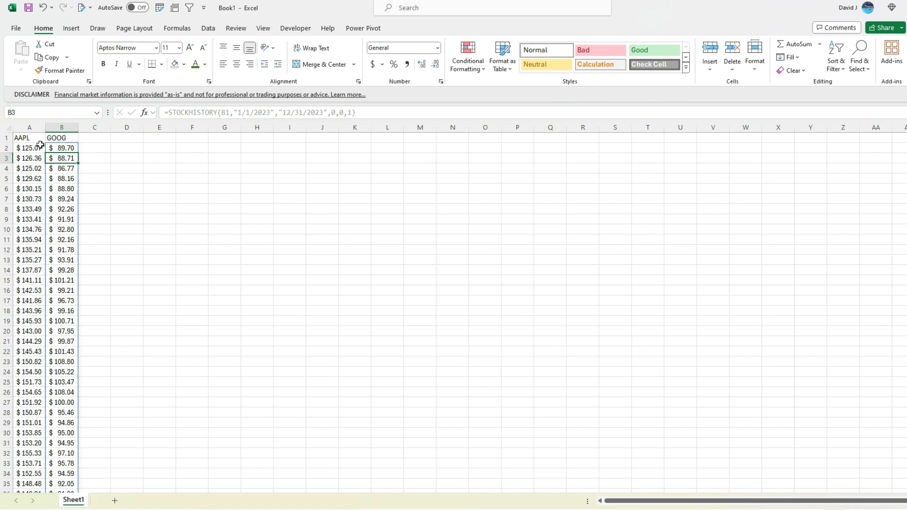
mouse_move(59, 158)
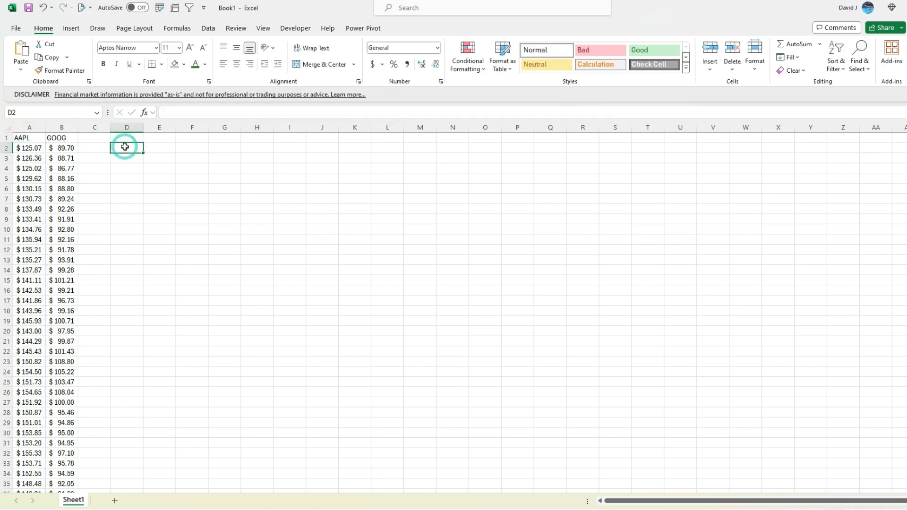
Enter =CORREL of the AAPL and B1 STOCKHISTORY arrays in D2, returning 0.847882.
text(=correl)
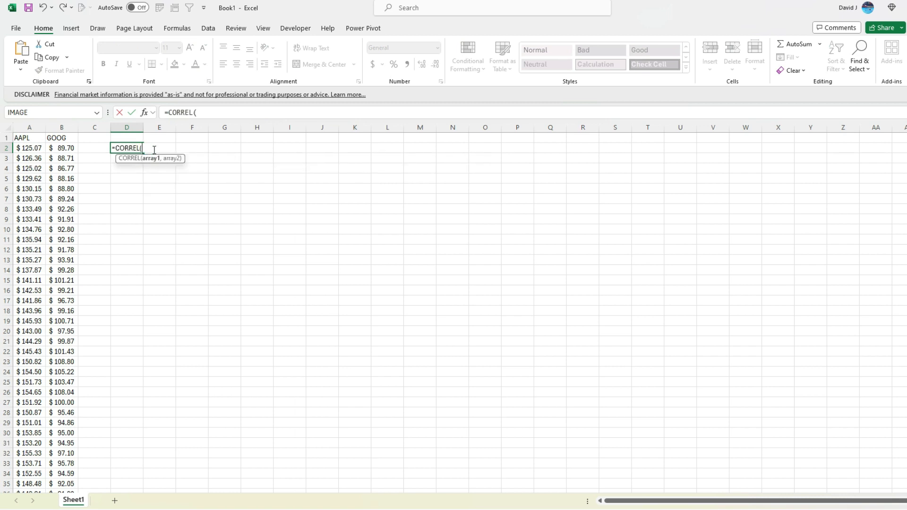
text(=STOCKHISTORY(A1,"1/1/2023","12/31/2023",0,0,1))
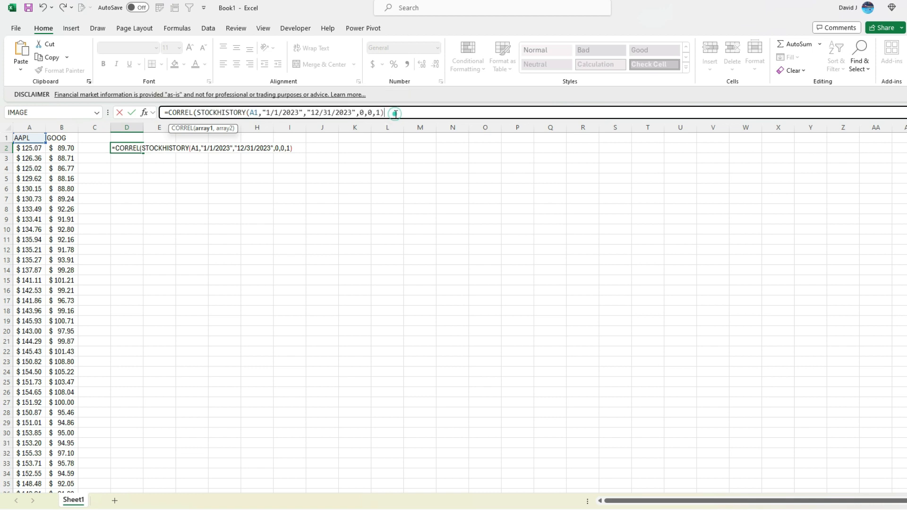
text(,STOCKHISTORY(A1,"1/1/2023","12/31/2023",0,0,1)))
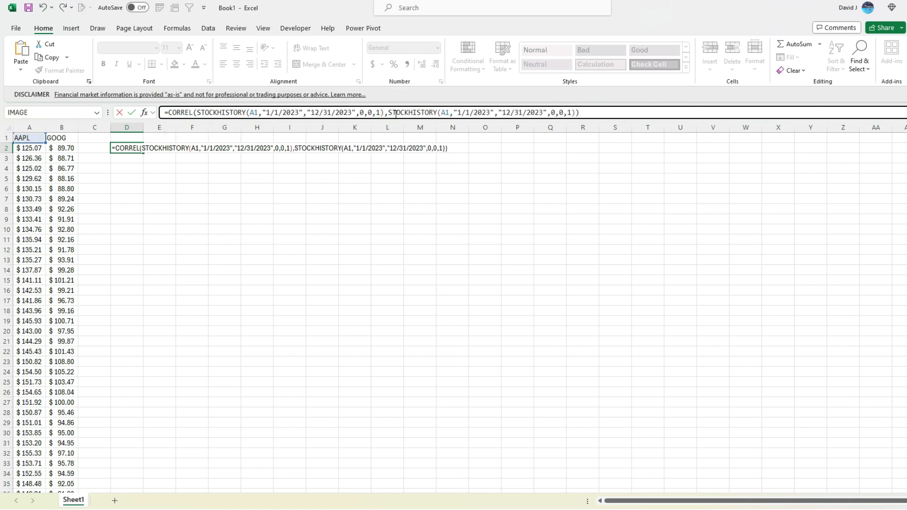
text(1)
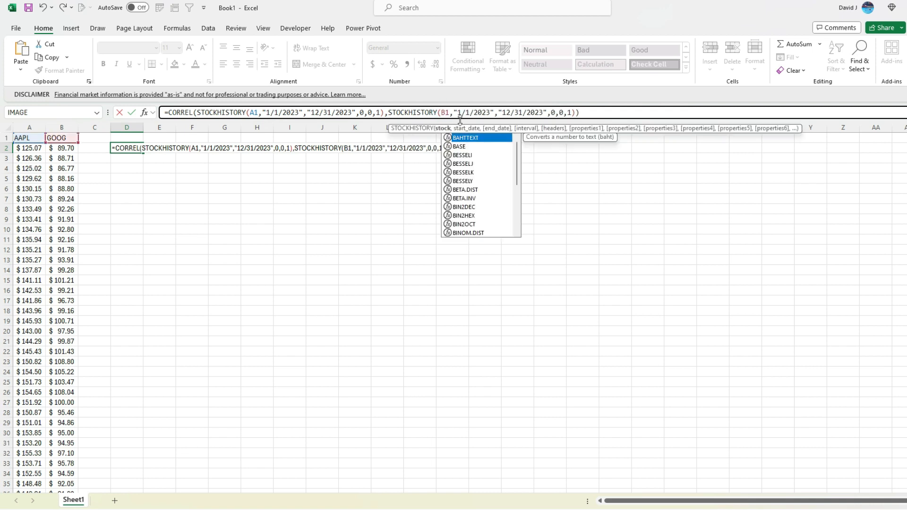
key(enter)
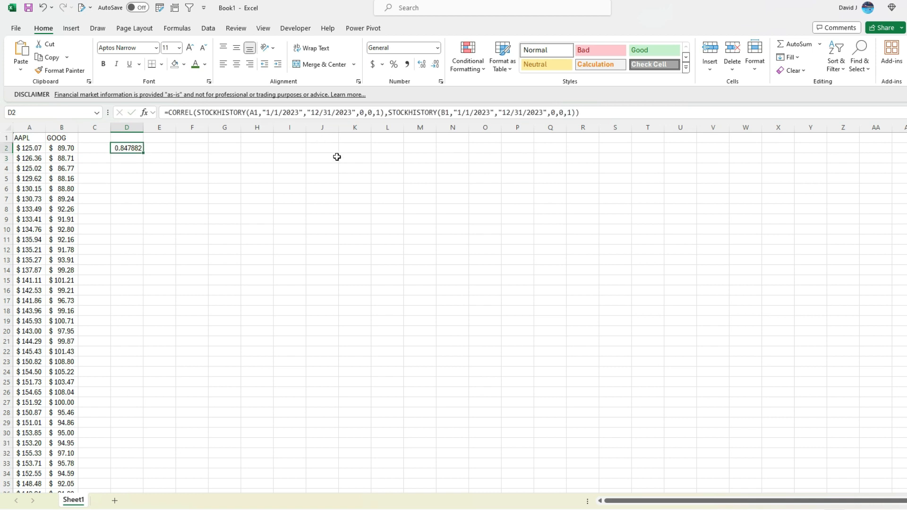
mouse_move(270, 168)
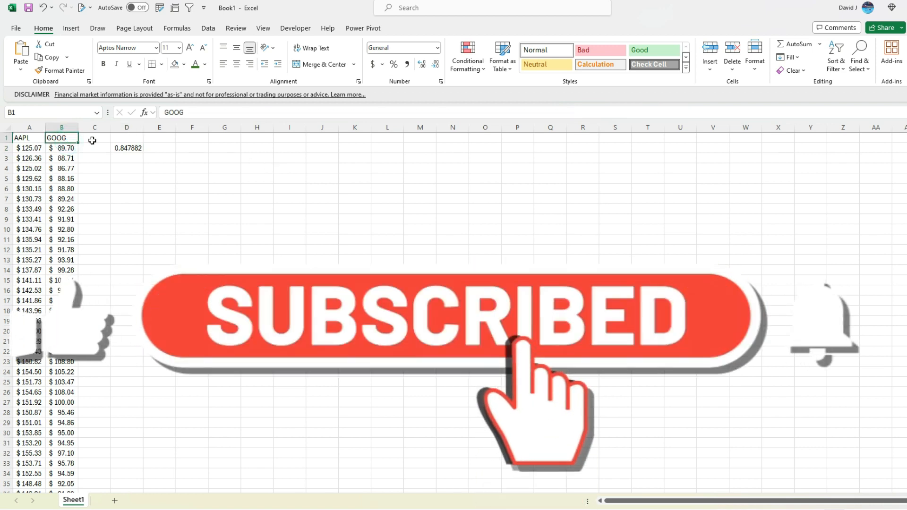
Replace the second ticker in B1 so the price column and correlation refresh.
text(META)
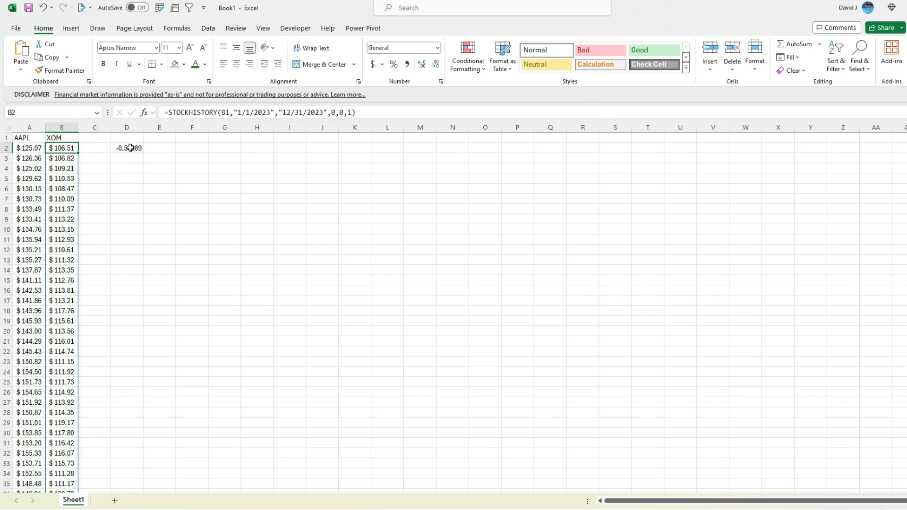
click(126, 147)
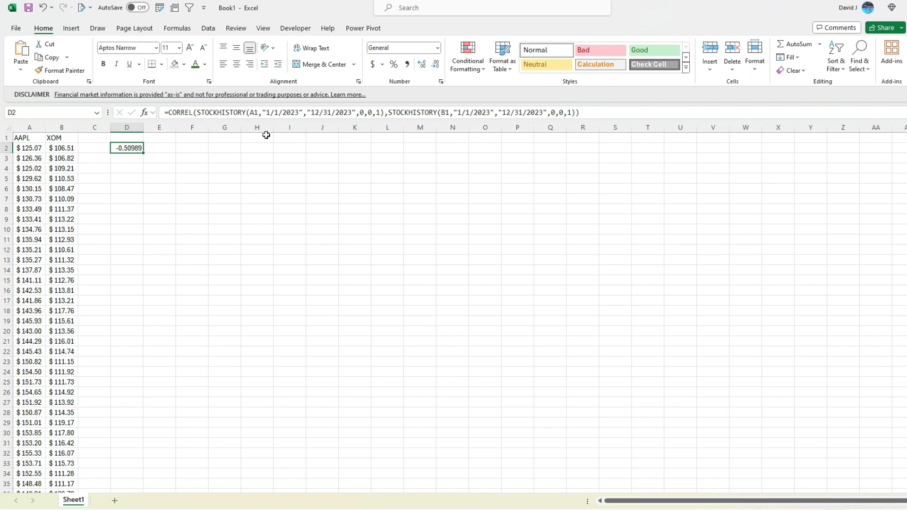
mouse_move(24, 177)
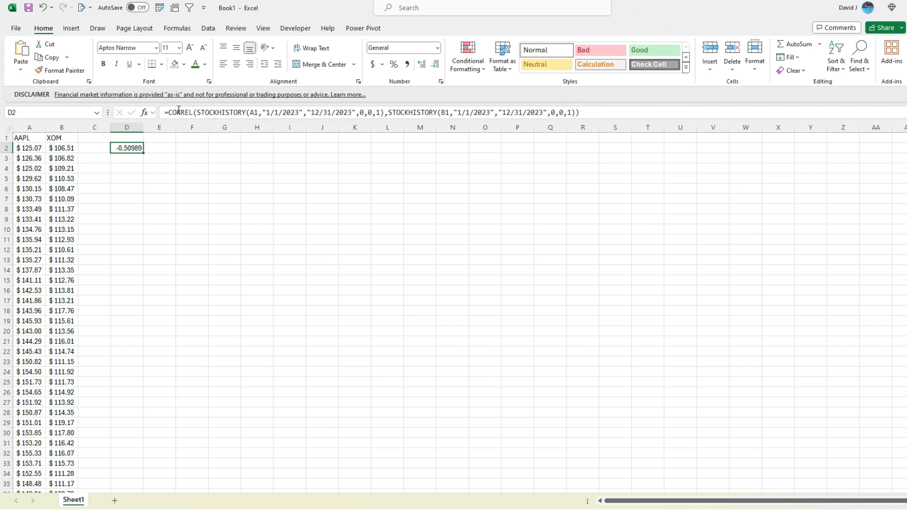
double_click(125, 148)
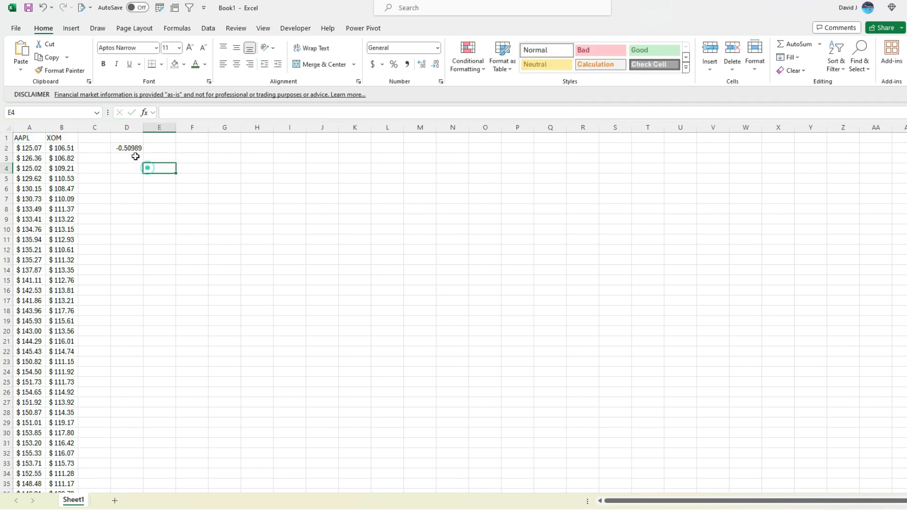
click(126, 147)
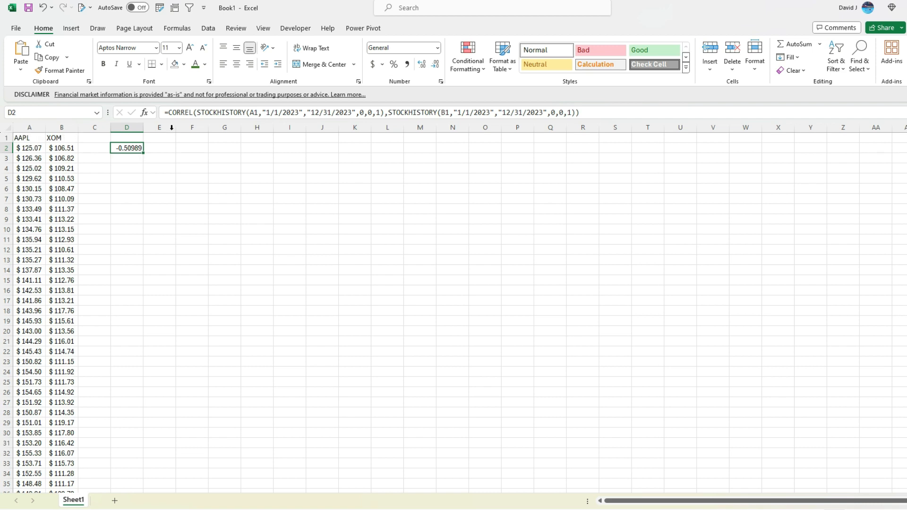
mouse_move(352, 112)
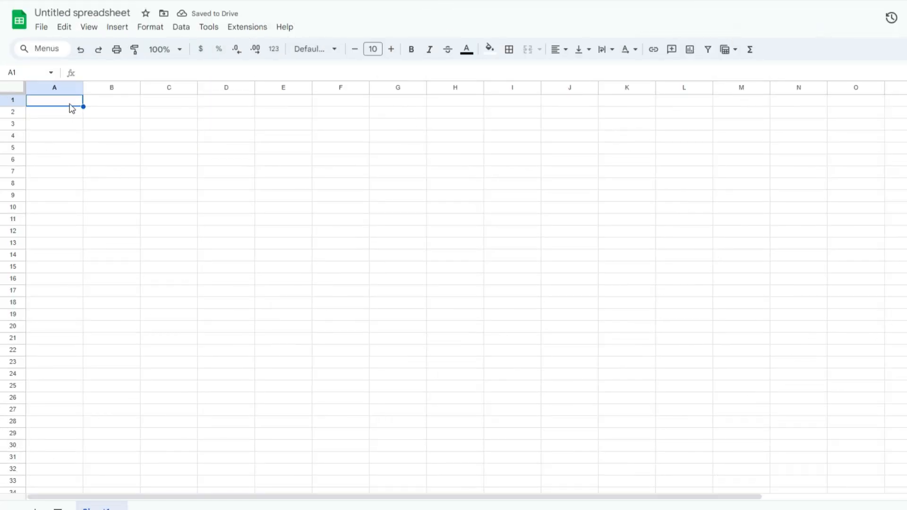
Enter =GOOGLEFINANCE(A1,"price","1/1/2023","12/31/2023") in A2 to spill AAPL's 2023 dates and closes.
text(AAPL)
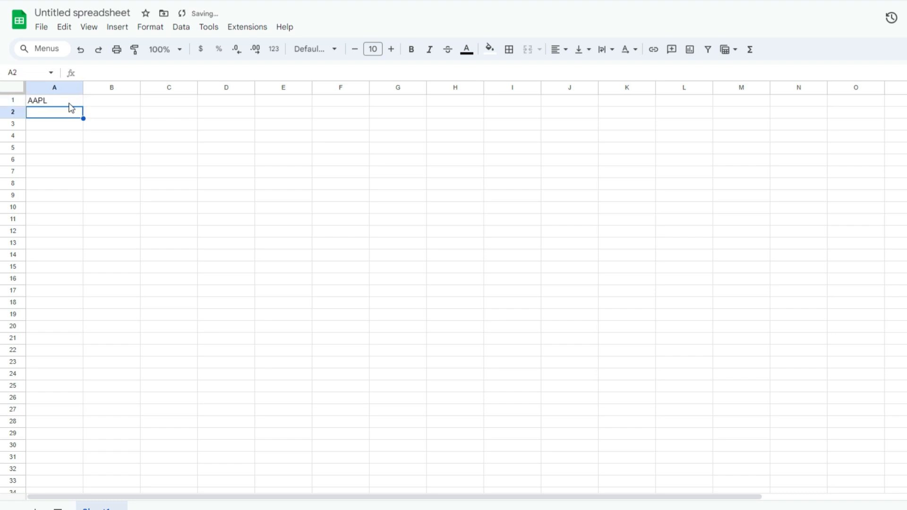
text(=g)
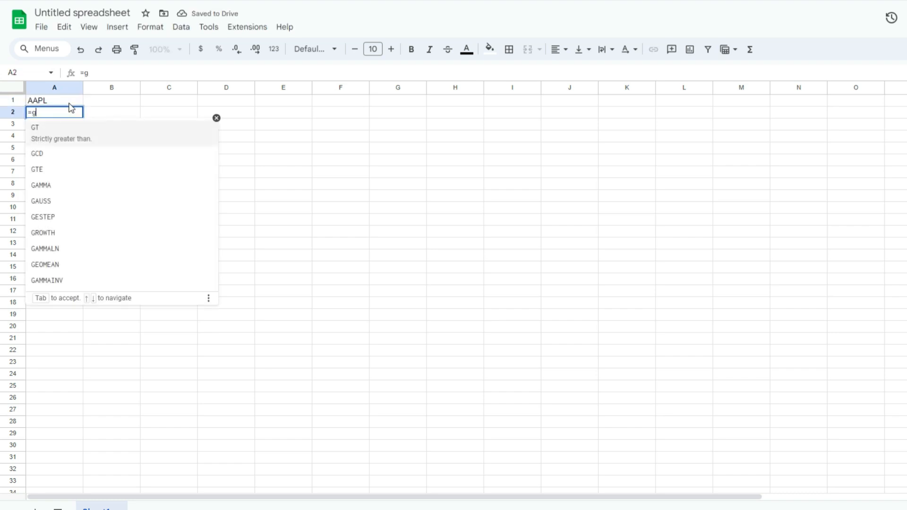
text(OOGLEFINANCE()
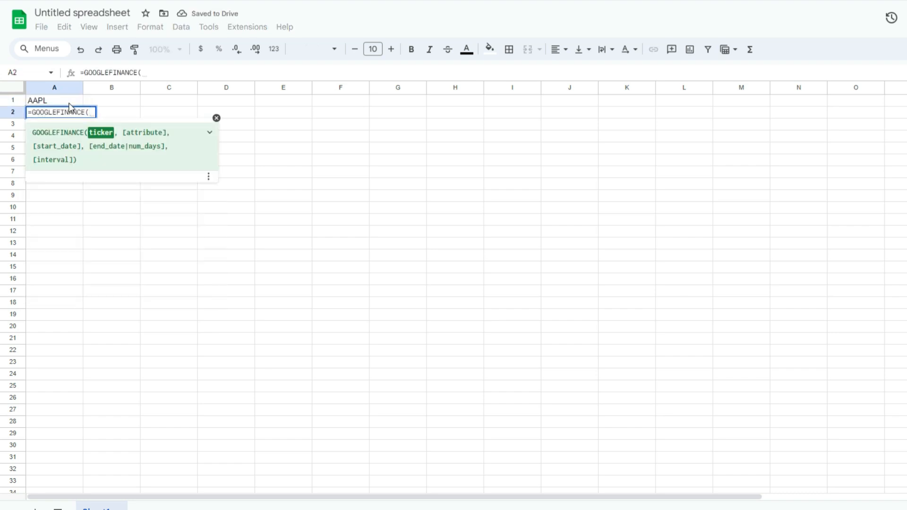
click(54, 100)
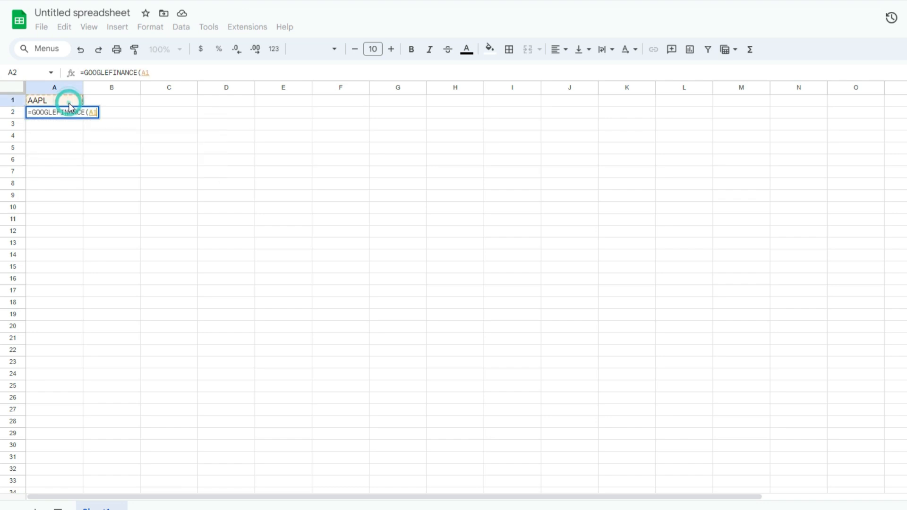
text(,")
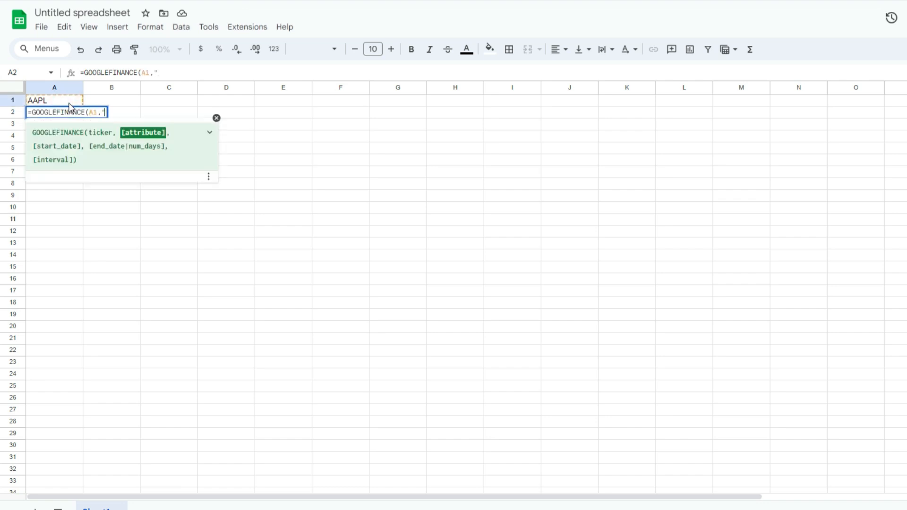
text(price",")
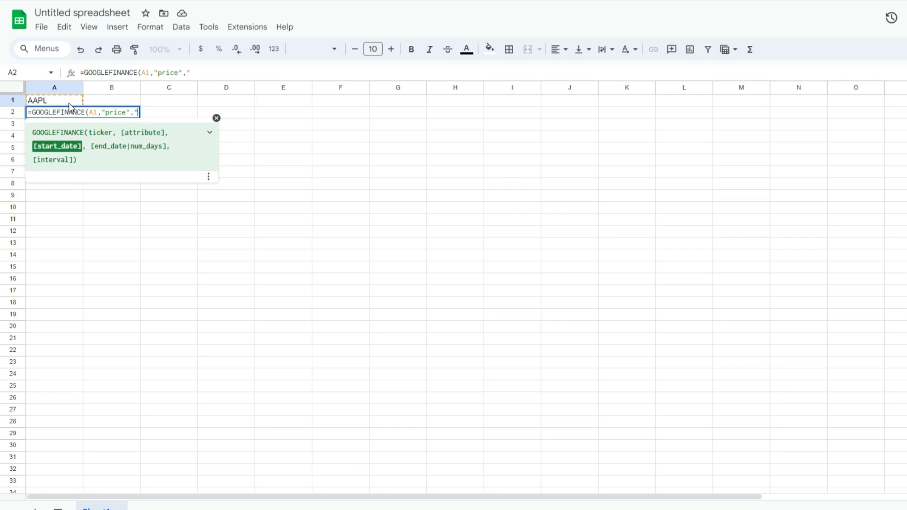
text(1/1/2023")
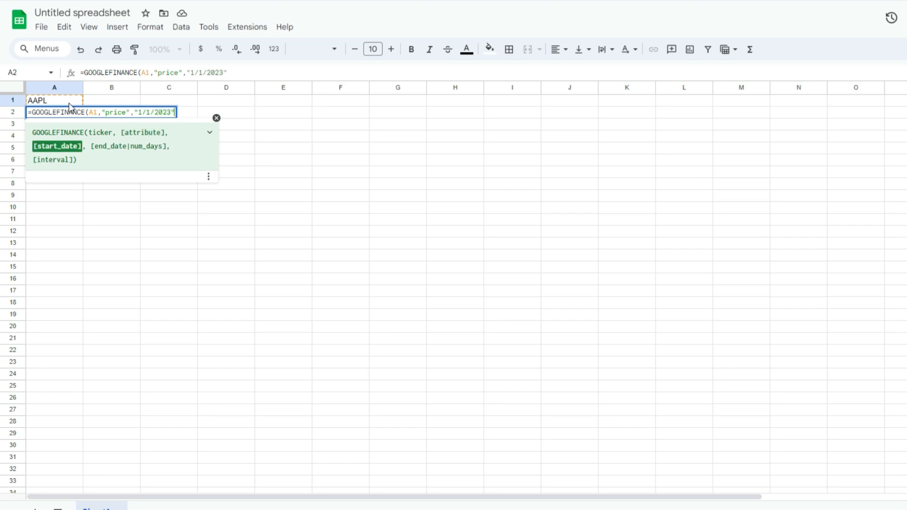
text(,"13)
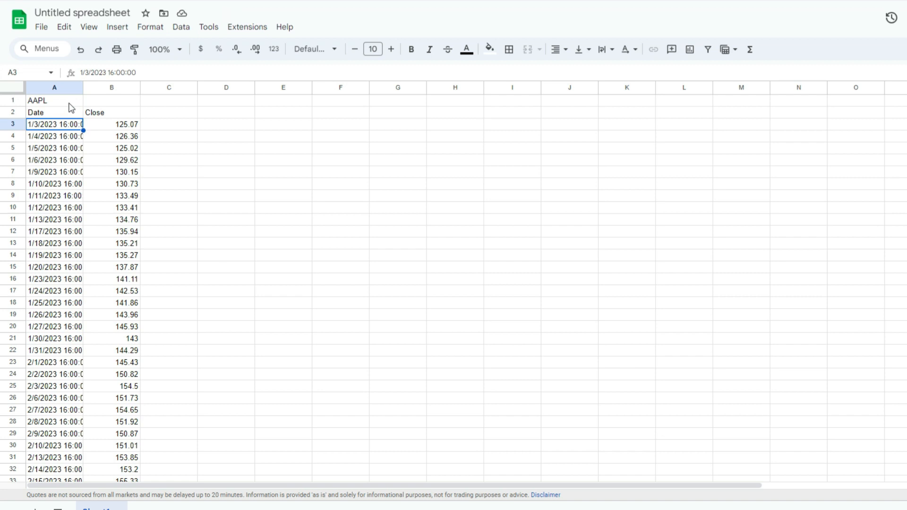
mouse_move(65, 112)
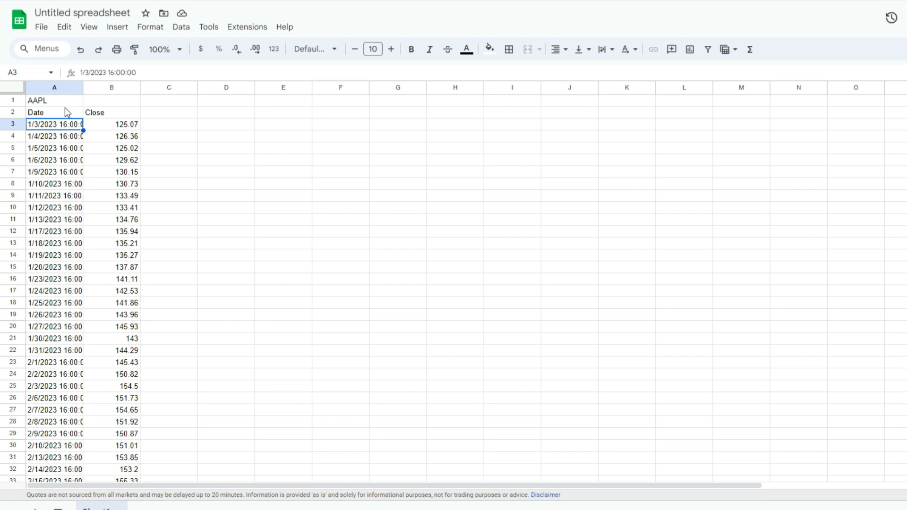
Wrap the A2 formula in INDEX(...,,2) so only the Close column remains.
click(54, 112)
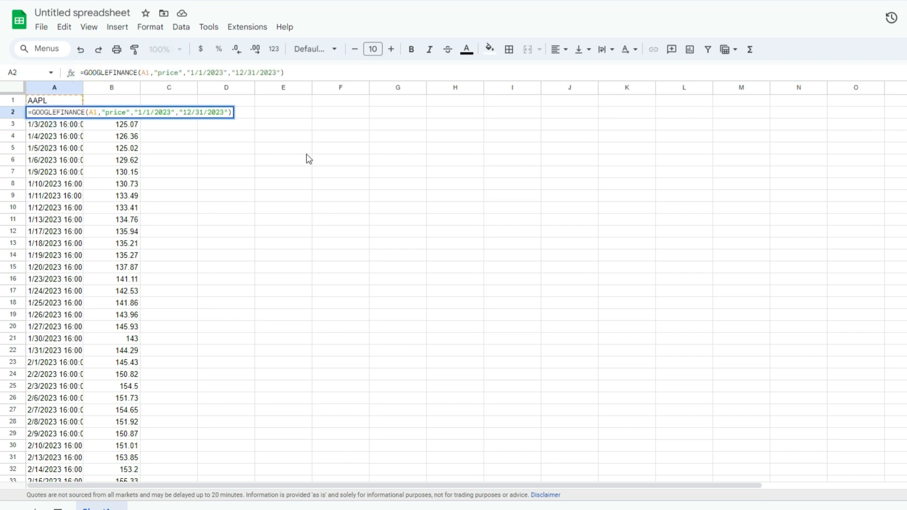
text(=INDEX()
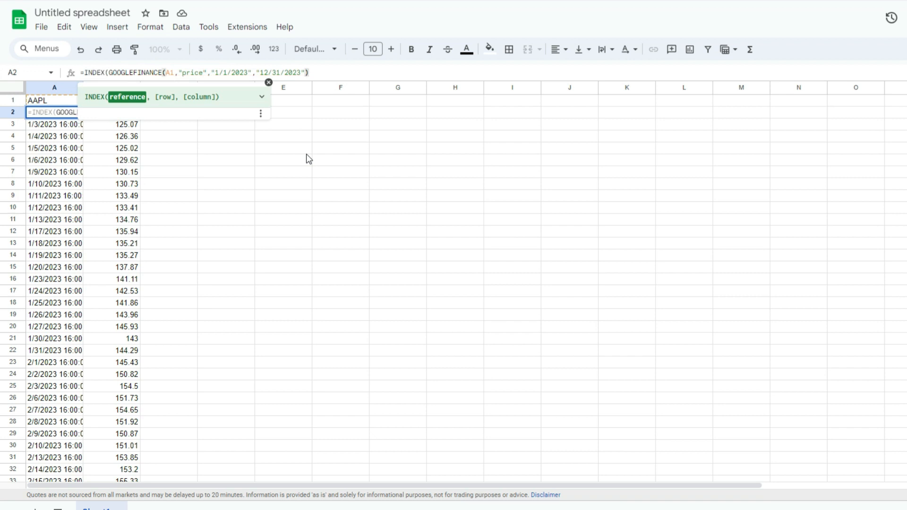
text(,,2))
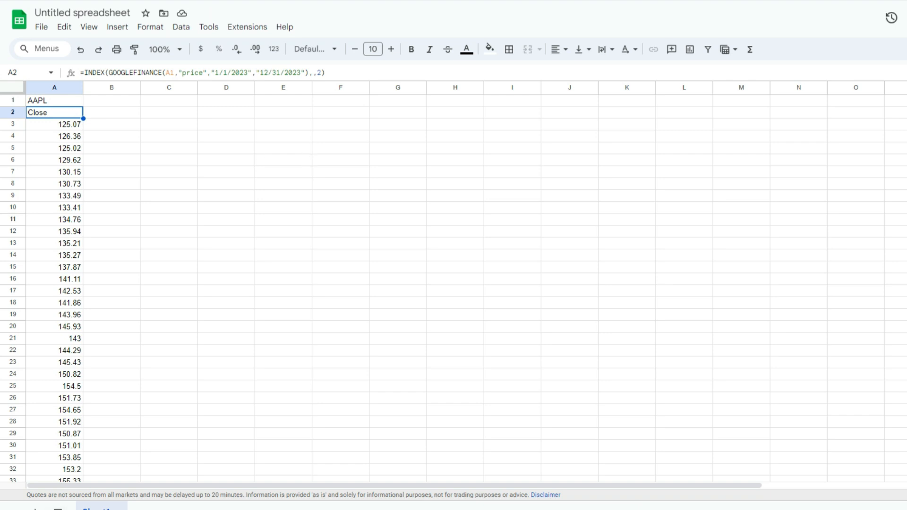
mouse_move(139, 117)
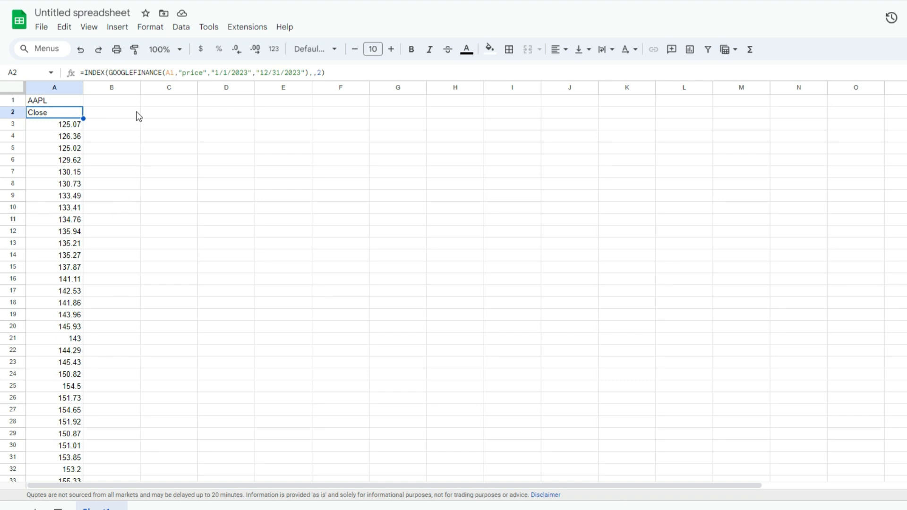
Add XOM in B1 and copy the INDEX/GOOGLEFINANCE formula into B2 referencing B1.
click(111, 100)
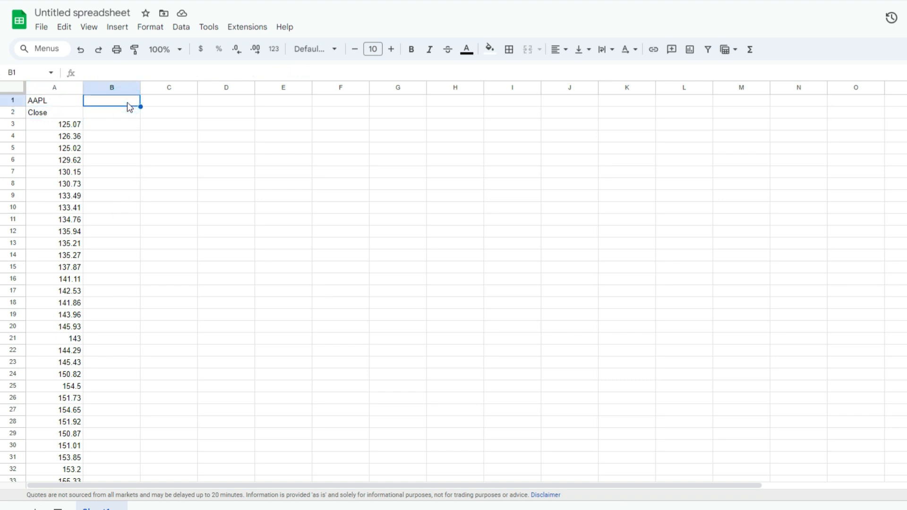
text(XOM)
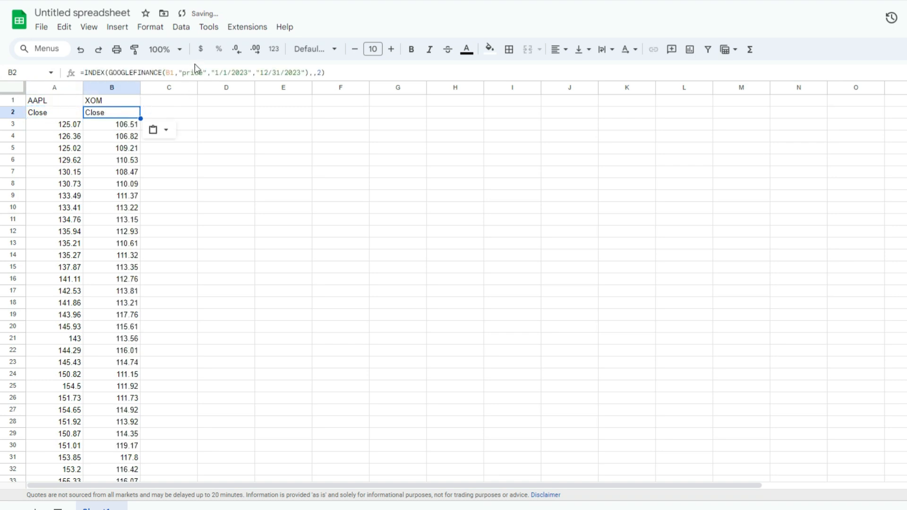
click(112, 124)
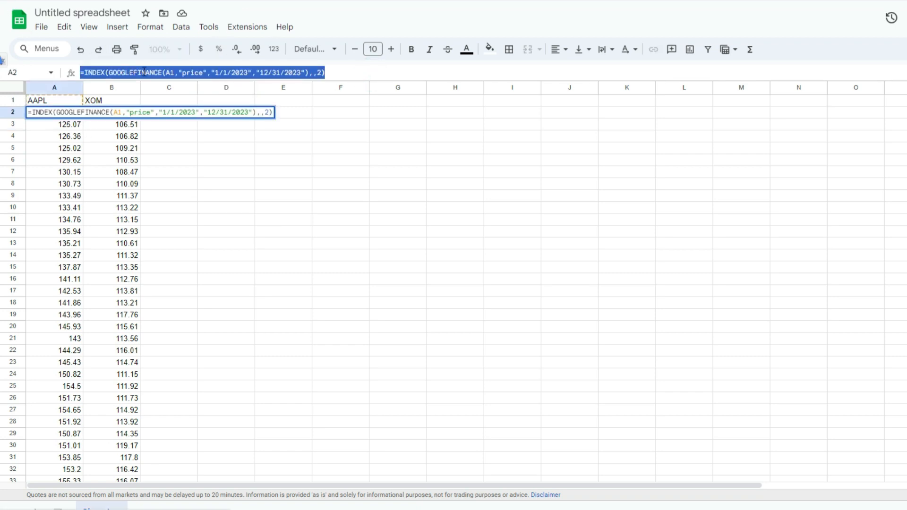
Enter =correl of both tickers' INDEX/GOOGLEFINANCE arrays in D3, giving -0.5098856708.
click(226, 124)
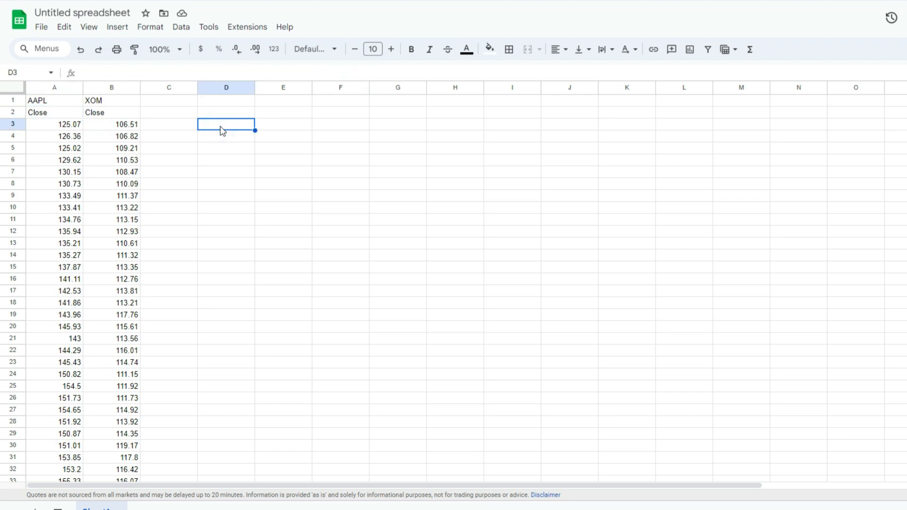
text(=correl(INDEX(GOOGLEFINANCE(A1,"price","1/1/2023","12/31/2023"),,2)
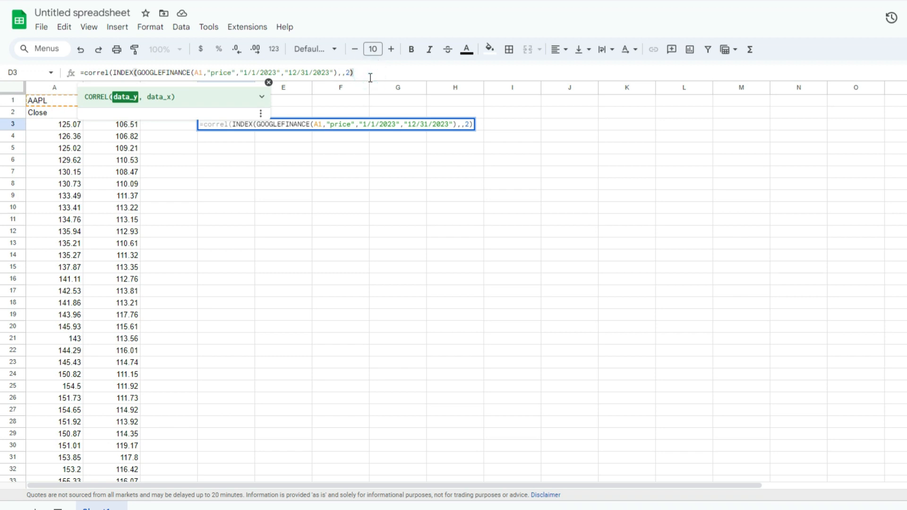
text(,=INDEX(GOOGLEFINANCE(A1,"price","1/1/2023","12/31/2023"),,2))
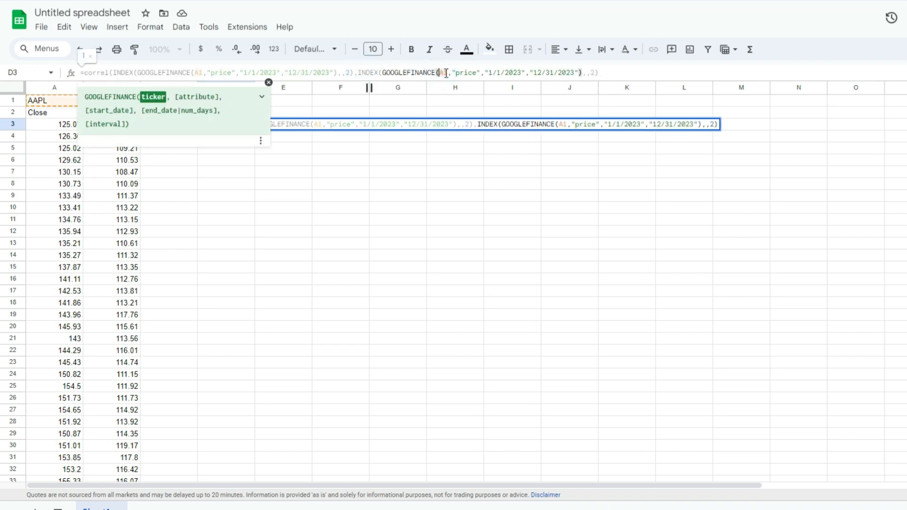
text(B)
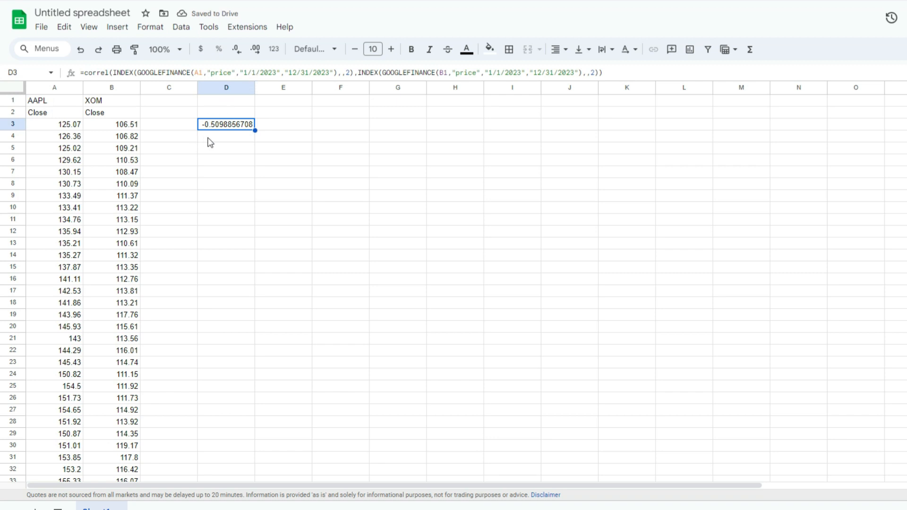
mouse_move(113, 109)
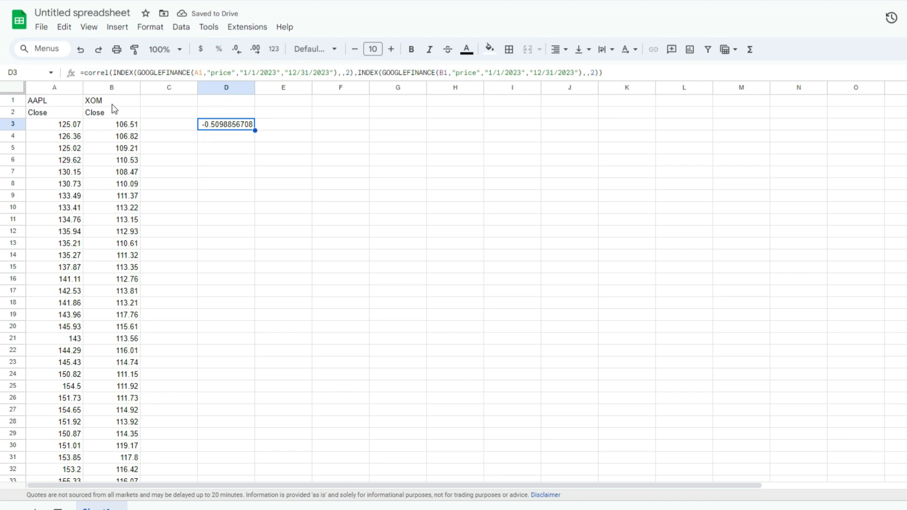
Replace XOM with META in B1 so D3 updates to the AAPL–META correlation 0.9274913187.
click(112, 100)
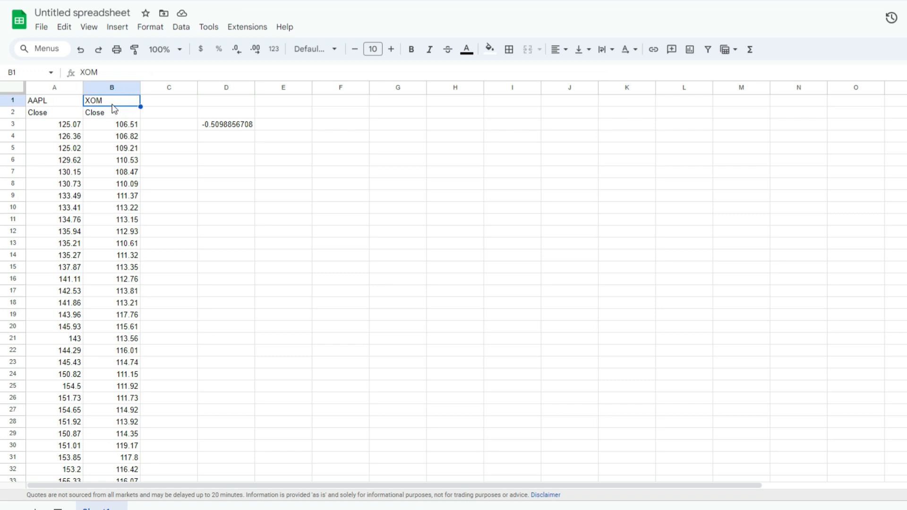
text(META)
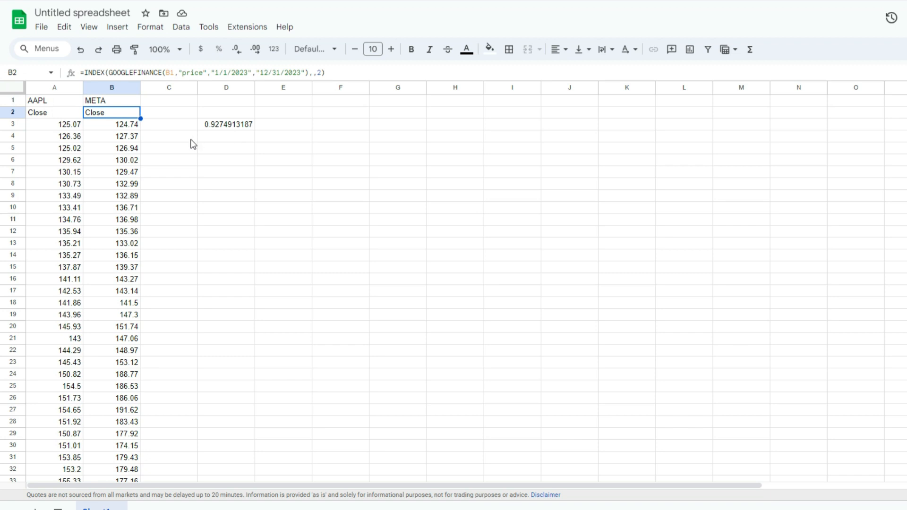
click(54, 112)
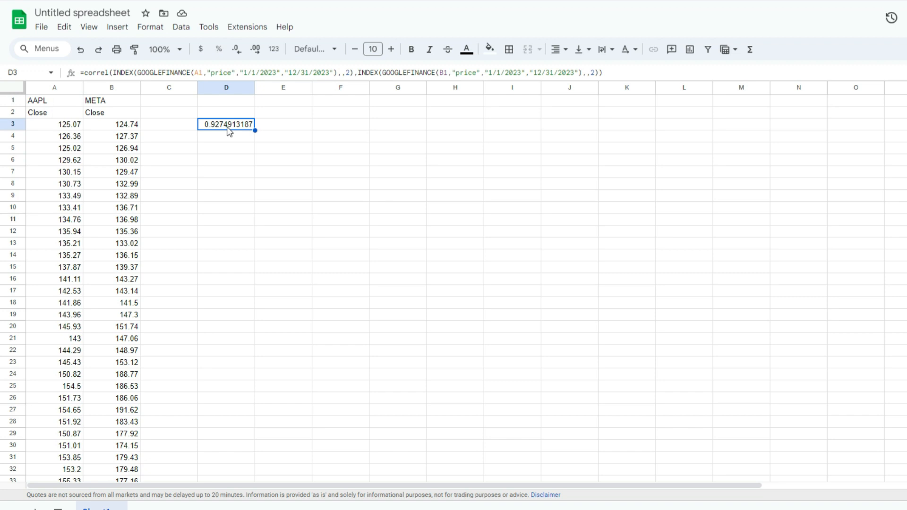
click(54, 113)
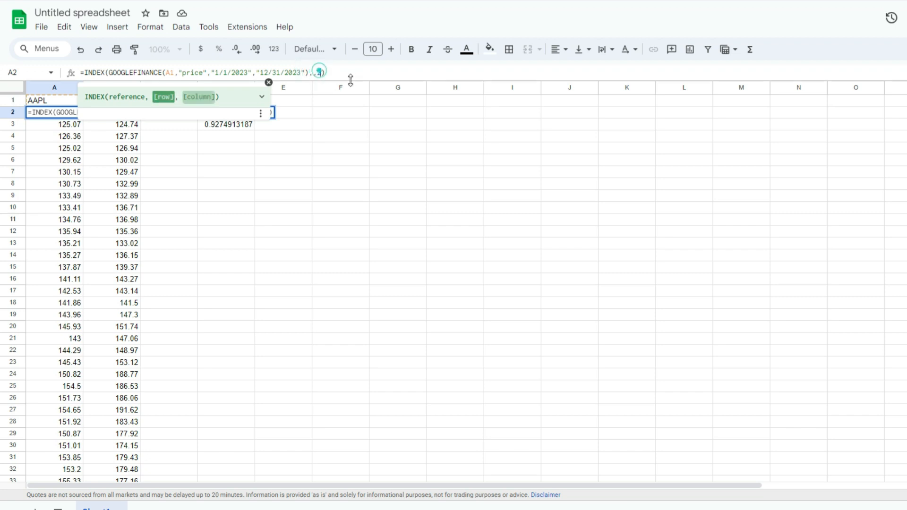
text(2)
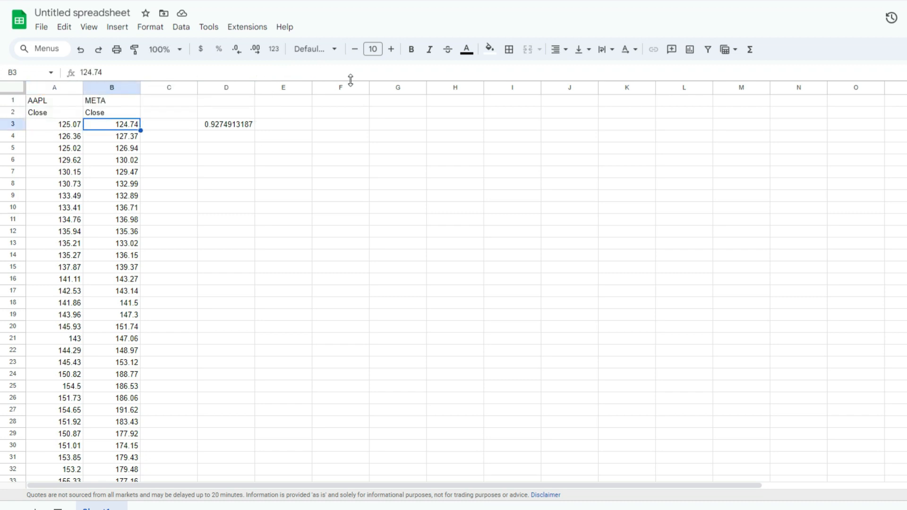
click(226, 124)
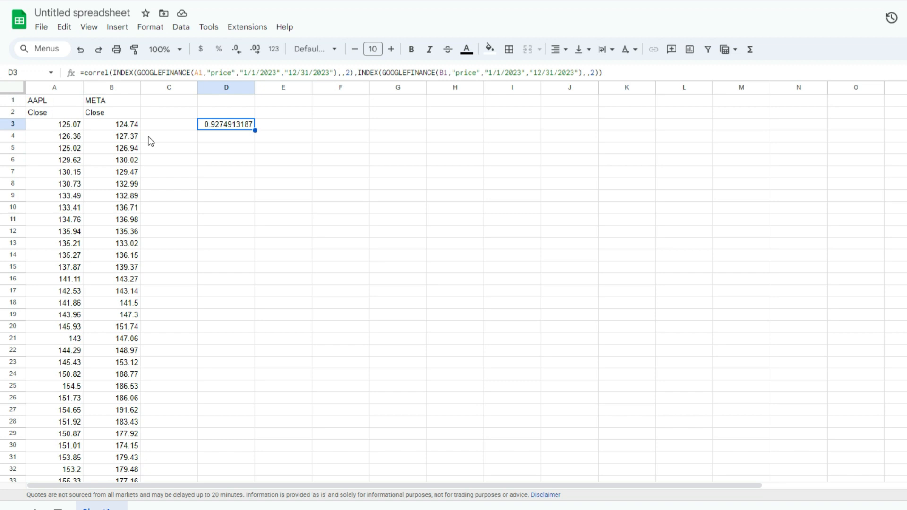
click(111, 100)
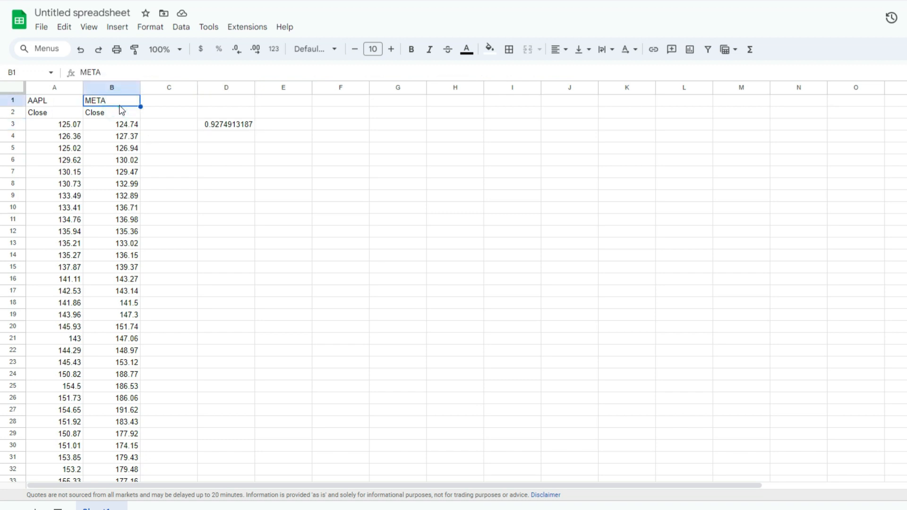